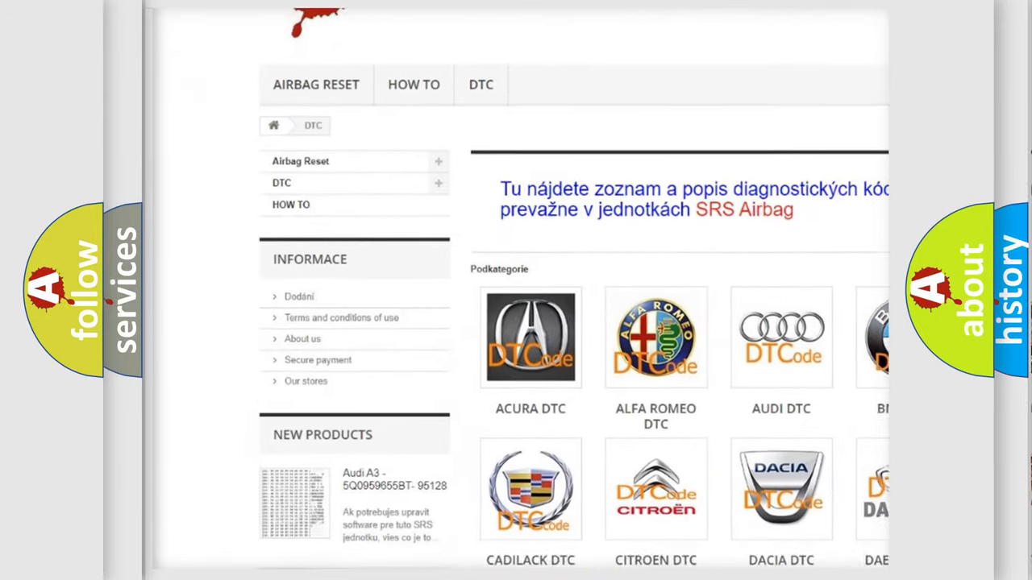
{"action": "scroll", "scroll_direction": "down", "scroll_amount": 3}
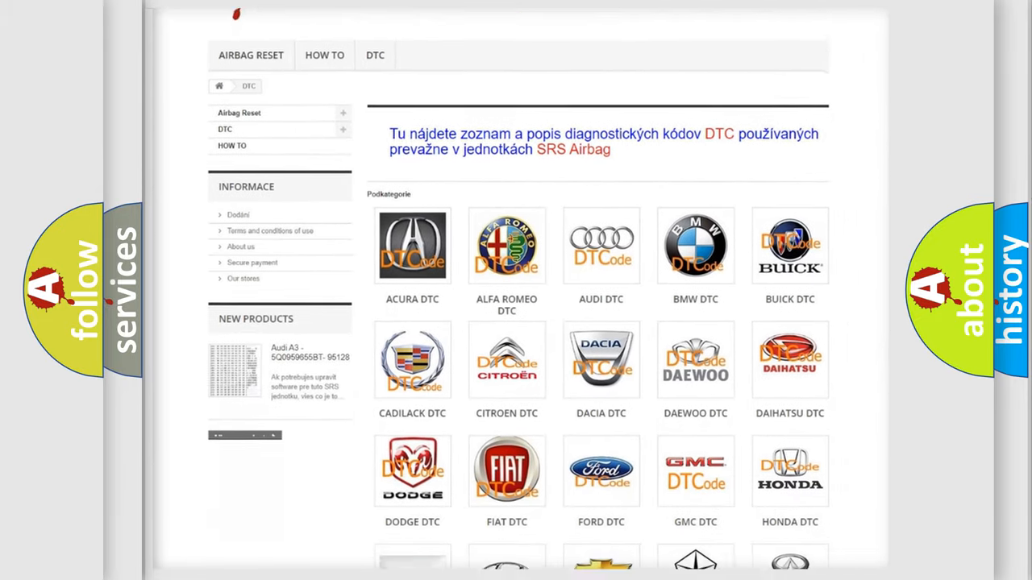
{"action": "scroll", "scroll_direction": "down", "scroll_amount": 3}
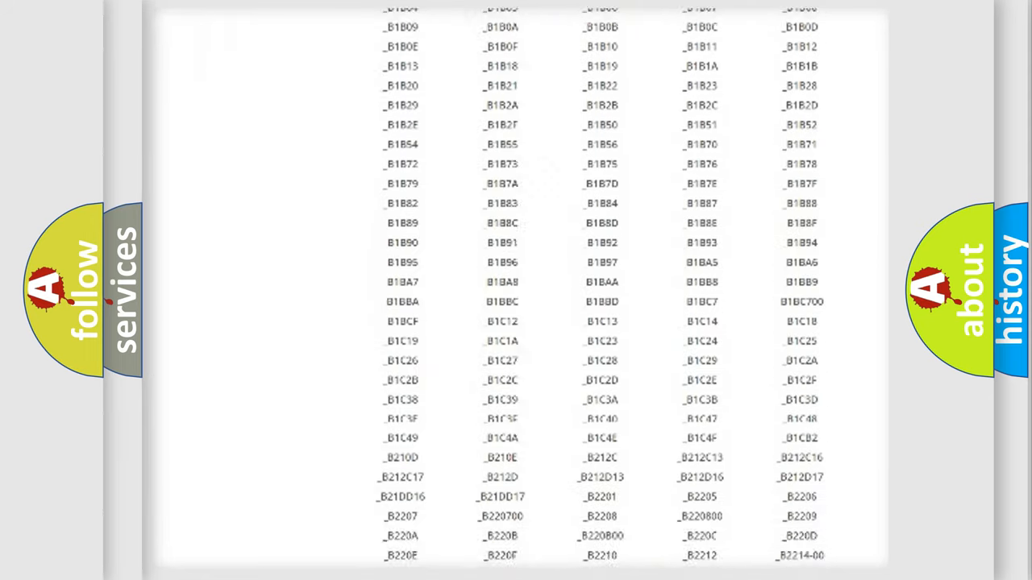
{"action": "scroll", "scroll_direction": "down", "scroll_amount": 3}
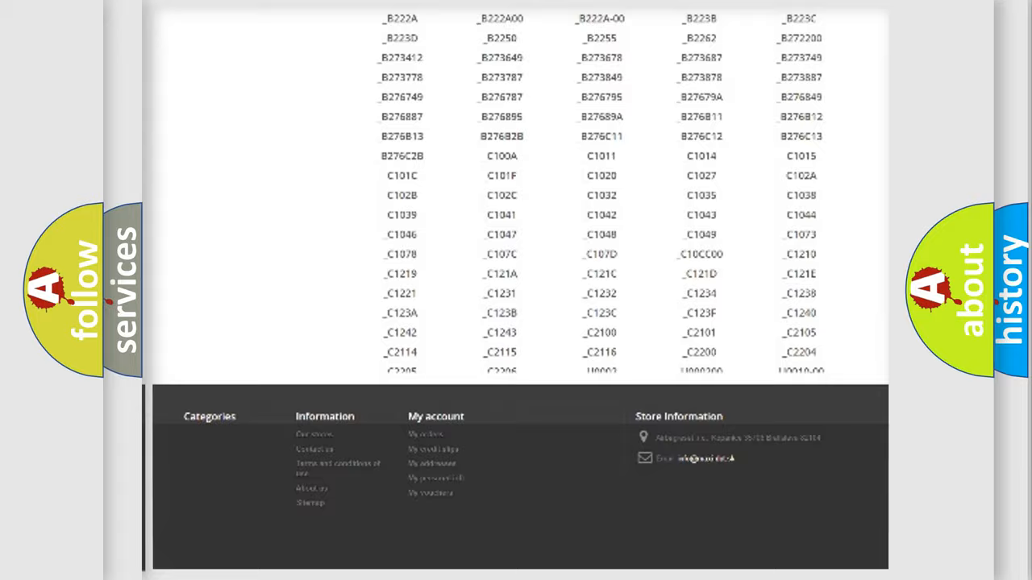
{"action": "scroll", "scroll_direction": "up", "scroll_amount": 3}
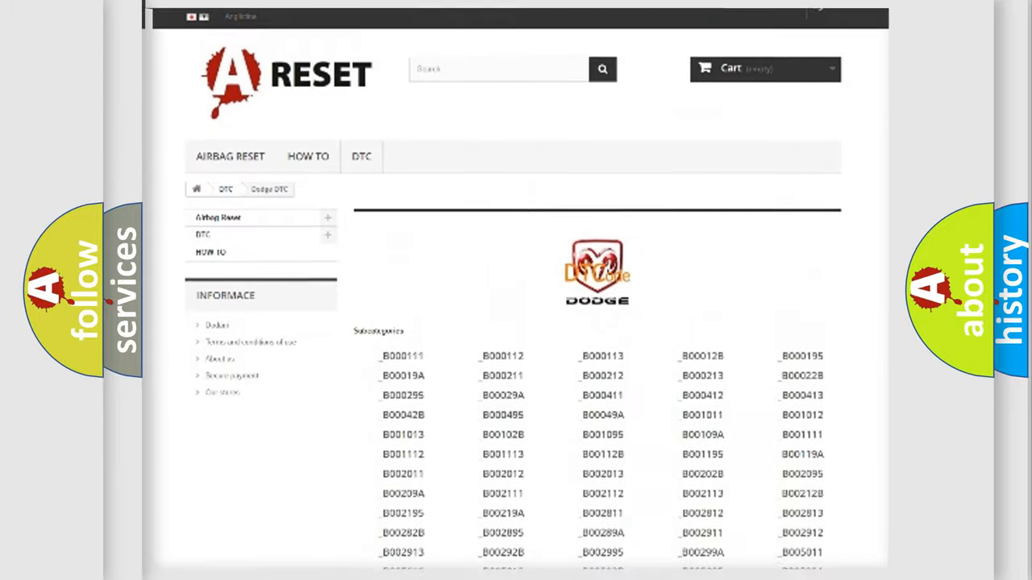
{"action": "scroll", "scroll_direction": "up", "scroll_amount": 3}
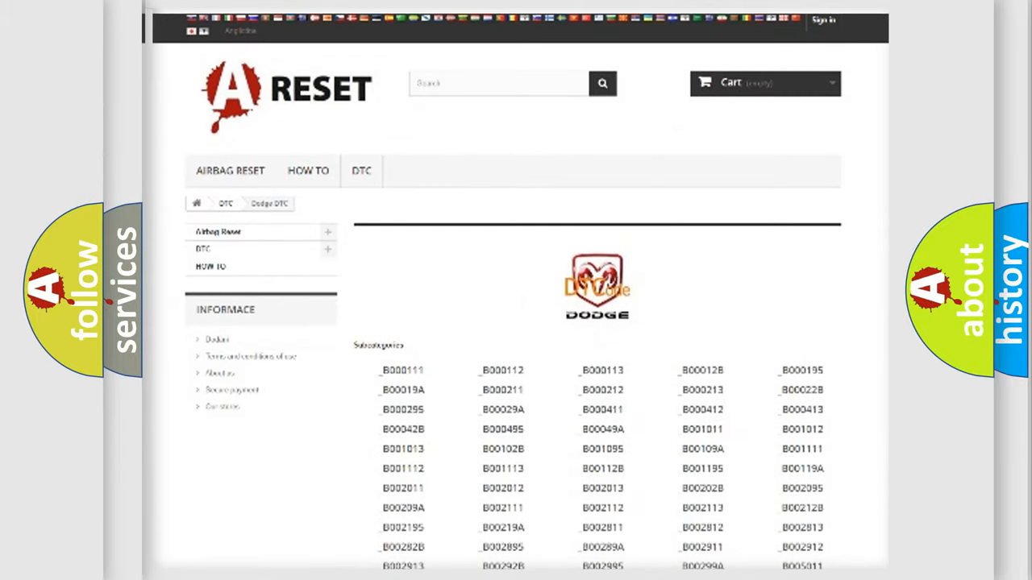